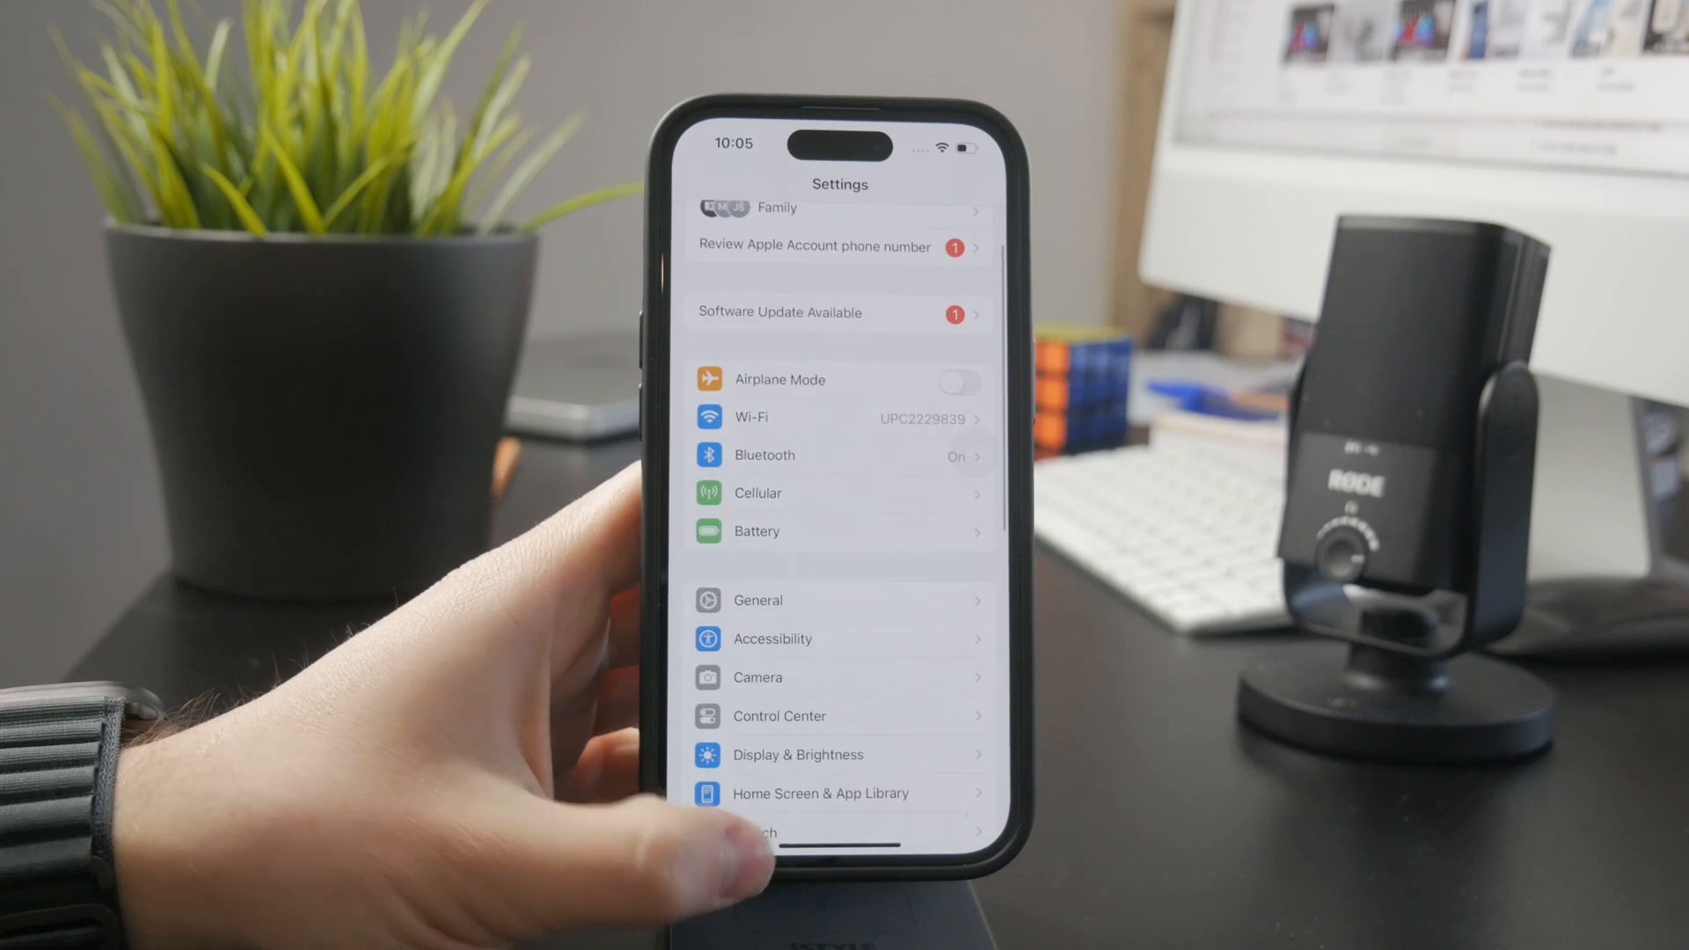
- Open Accessibility settings and scroll down to the Hearing options
scroll(down, 3)
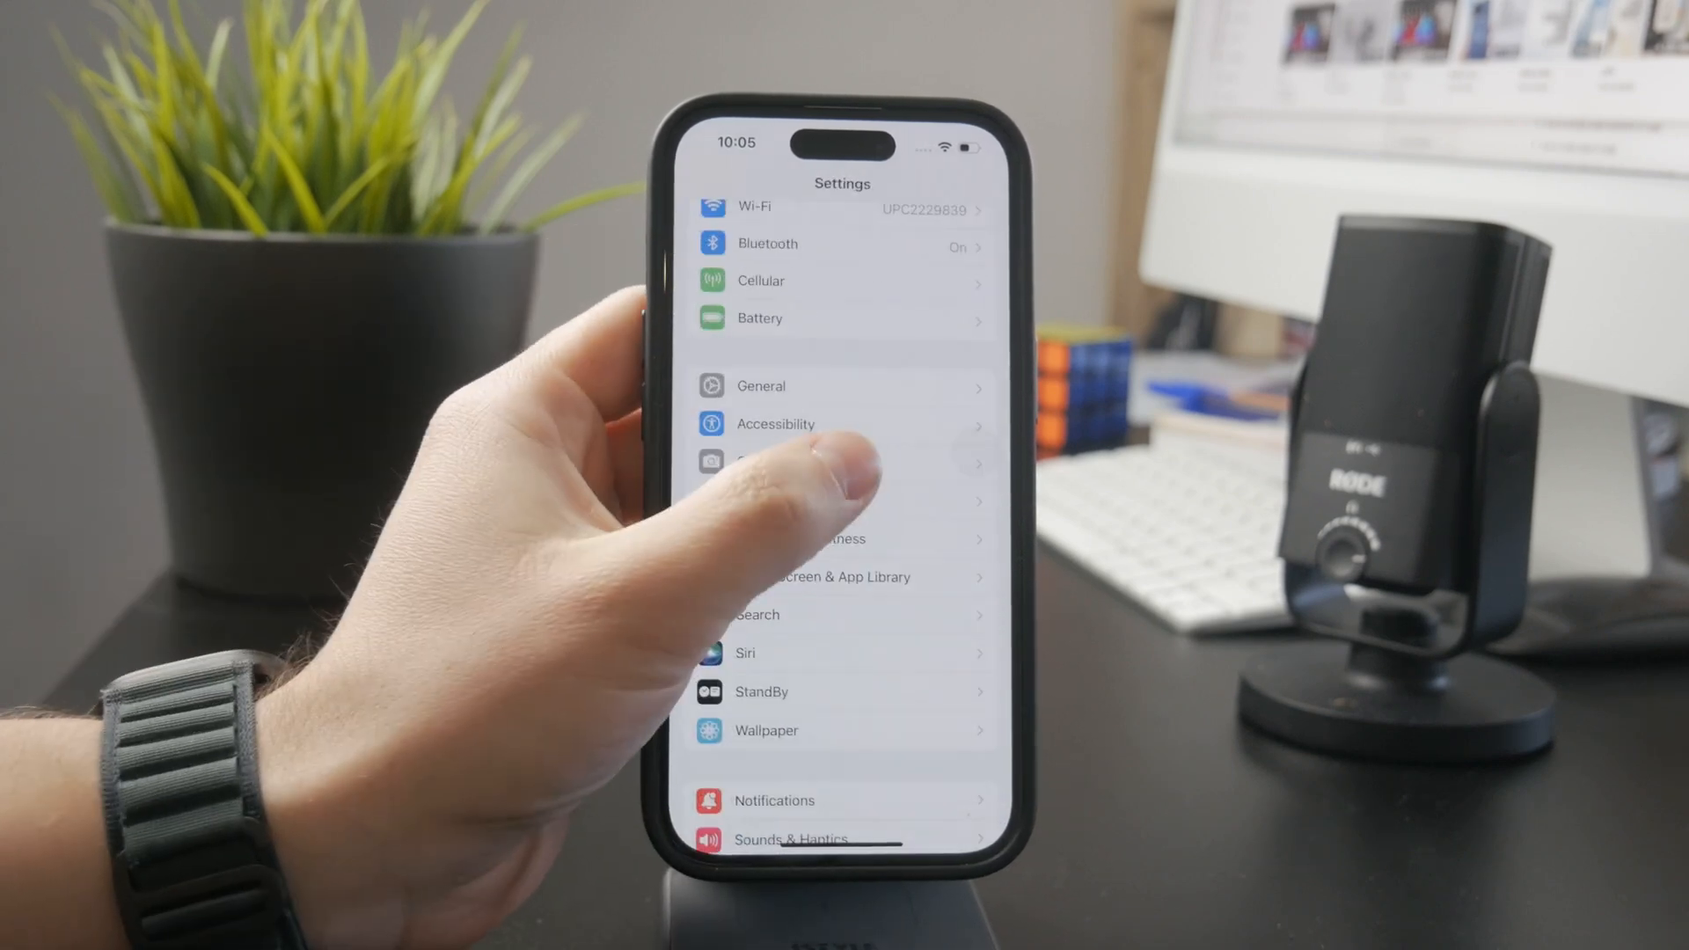
click(776, 423)
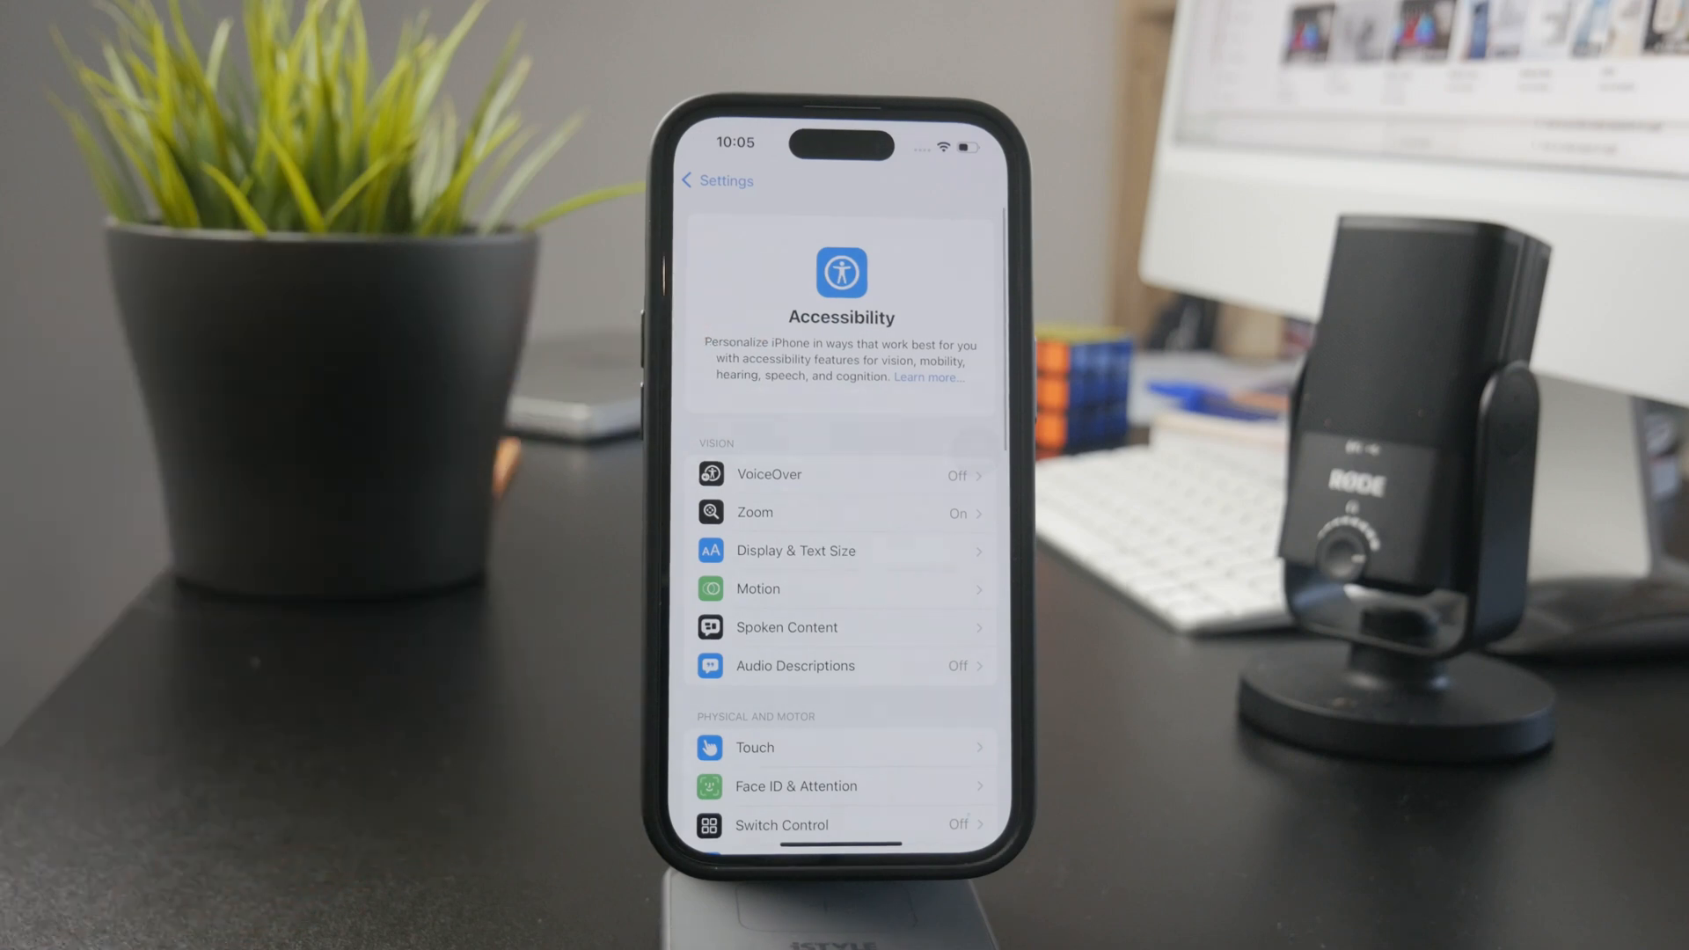
scroll(down, 3)
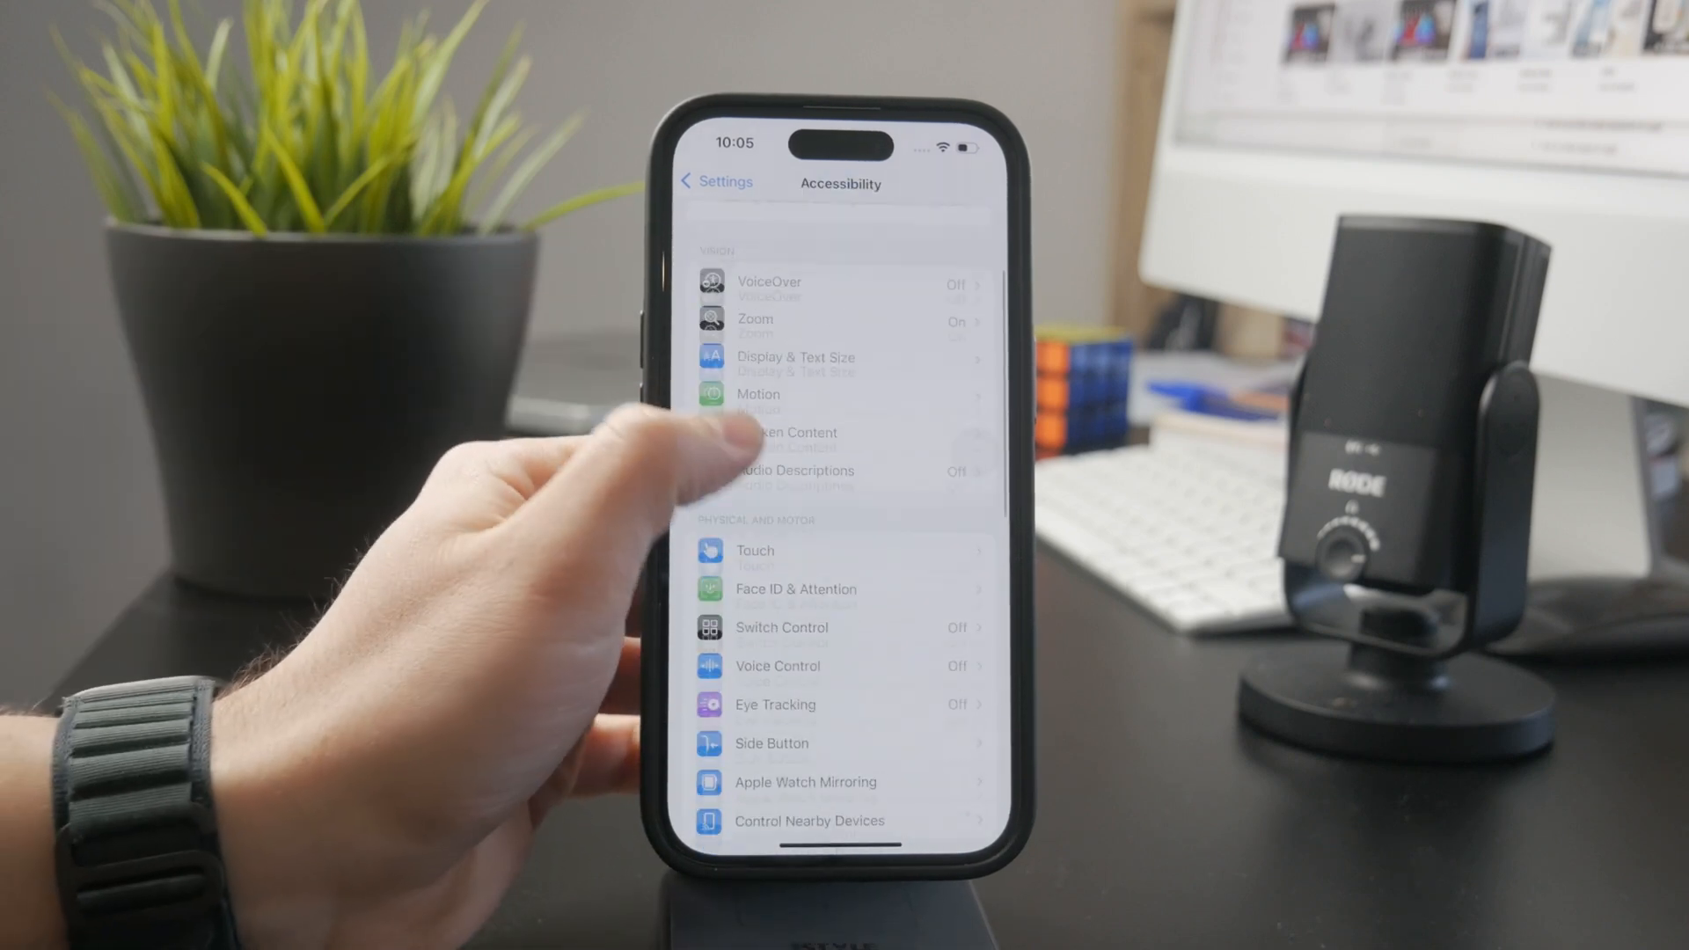
scroll(down, 3)
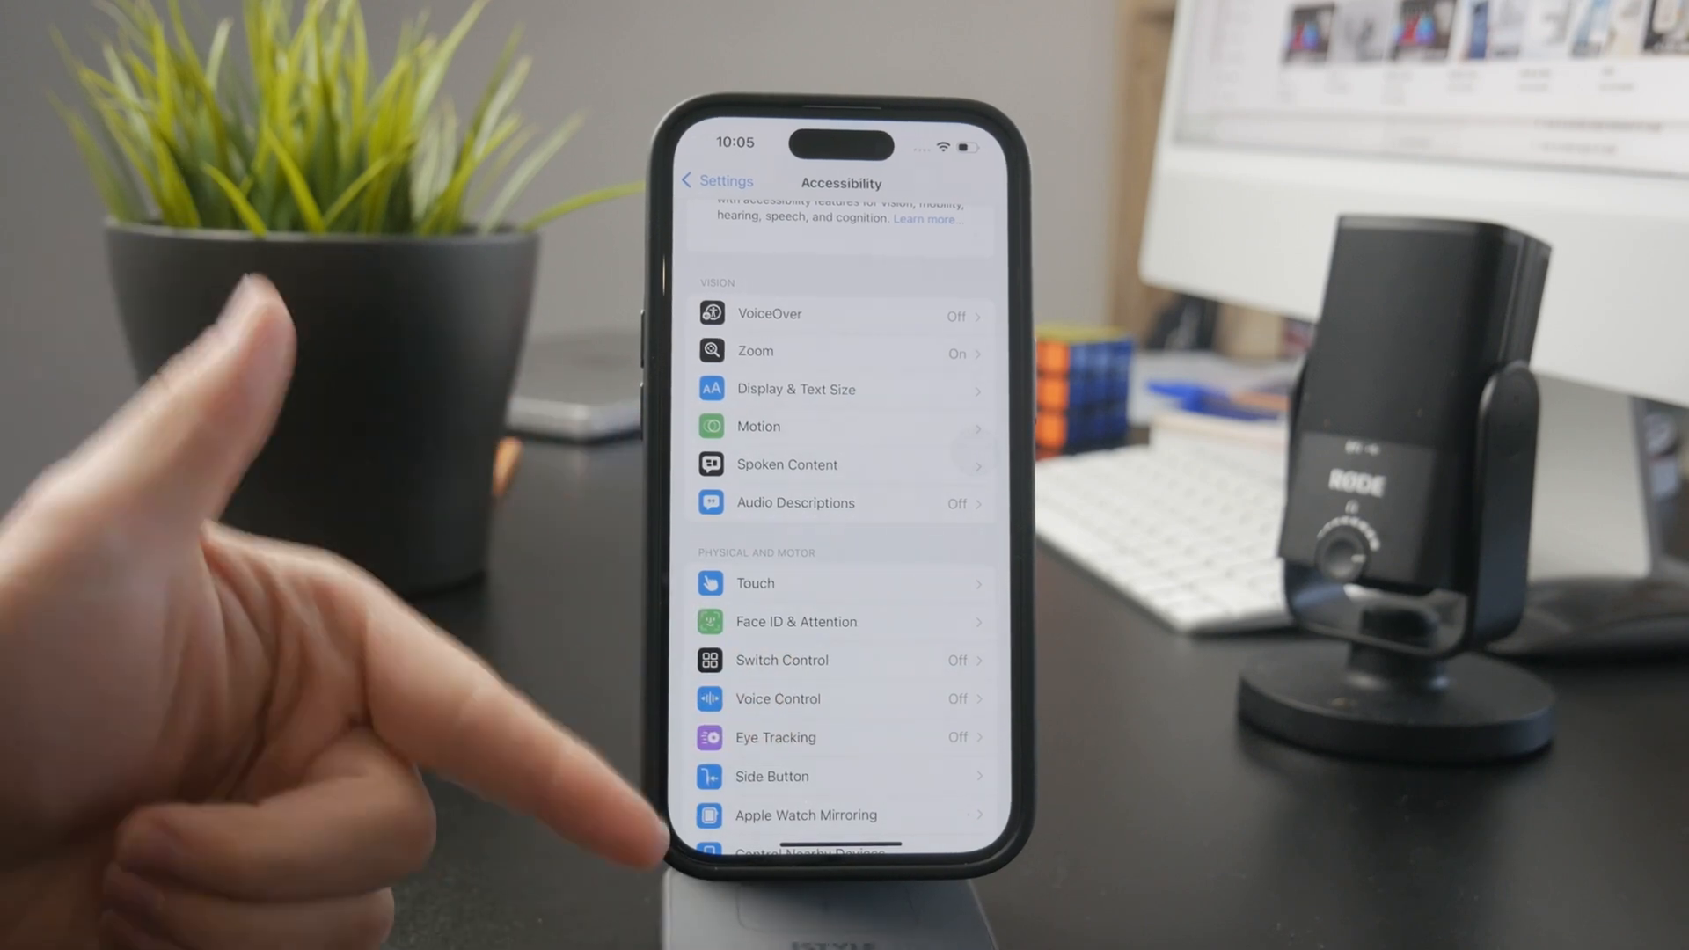
scroll(down, 3)
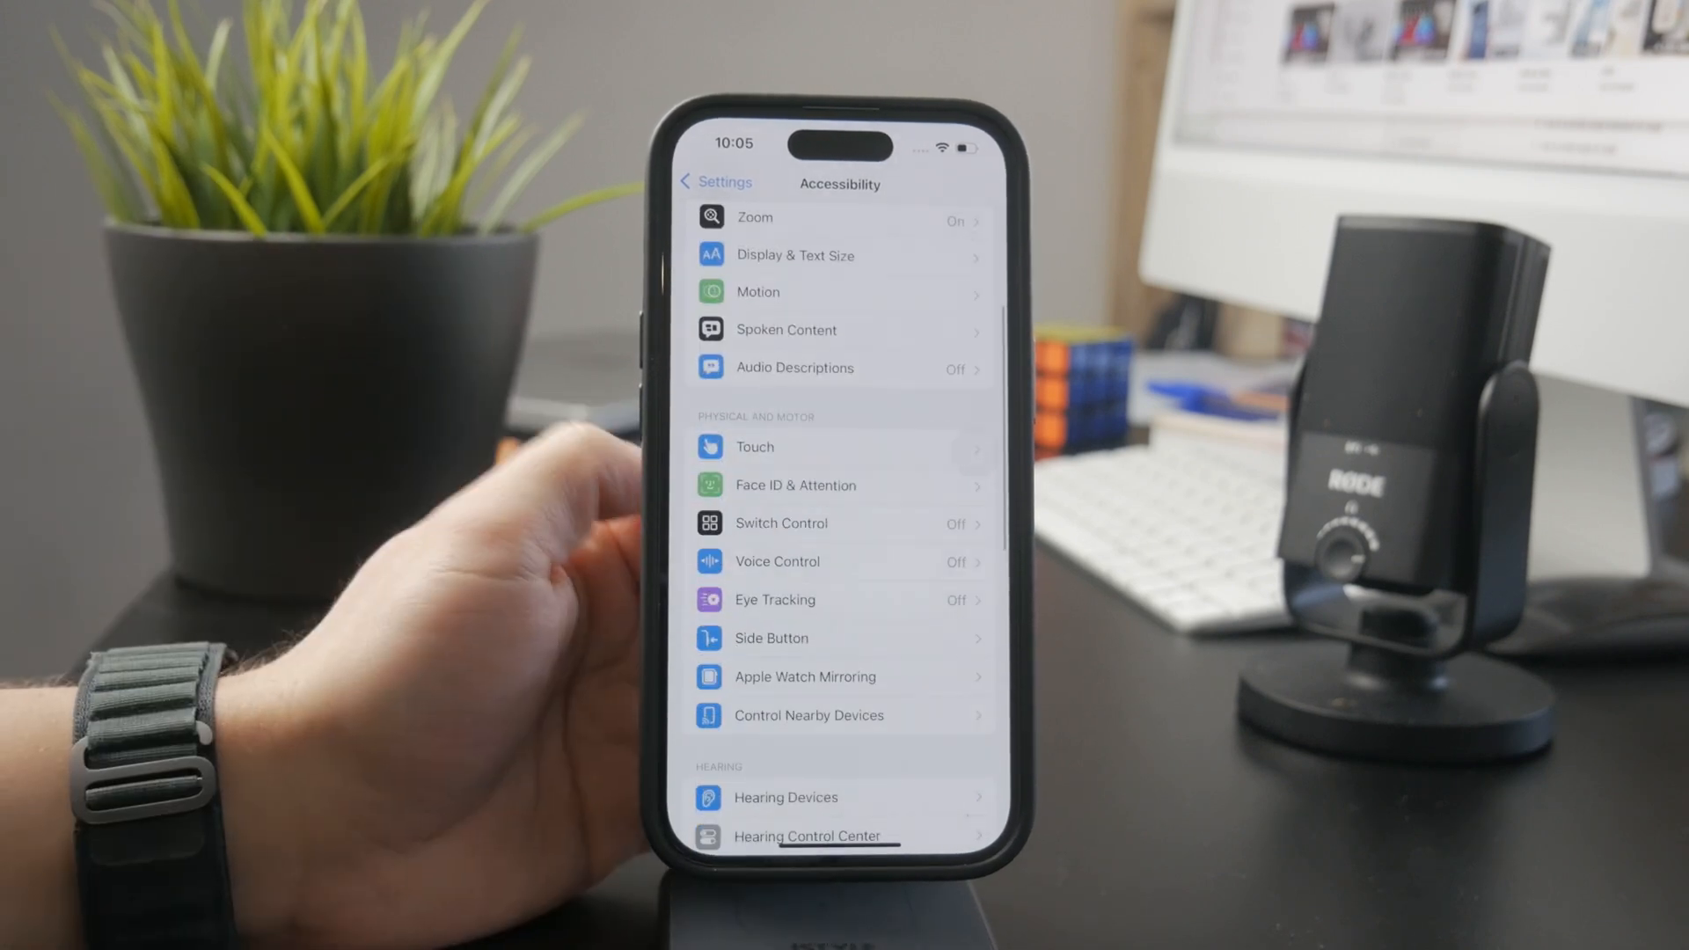
scroll(down, 3)
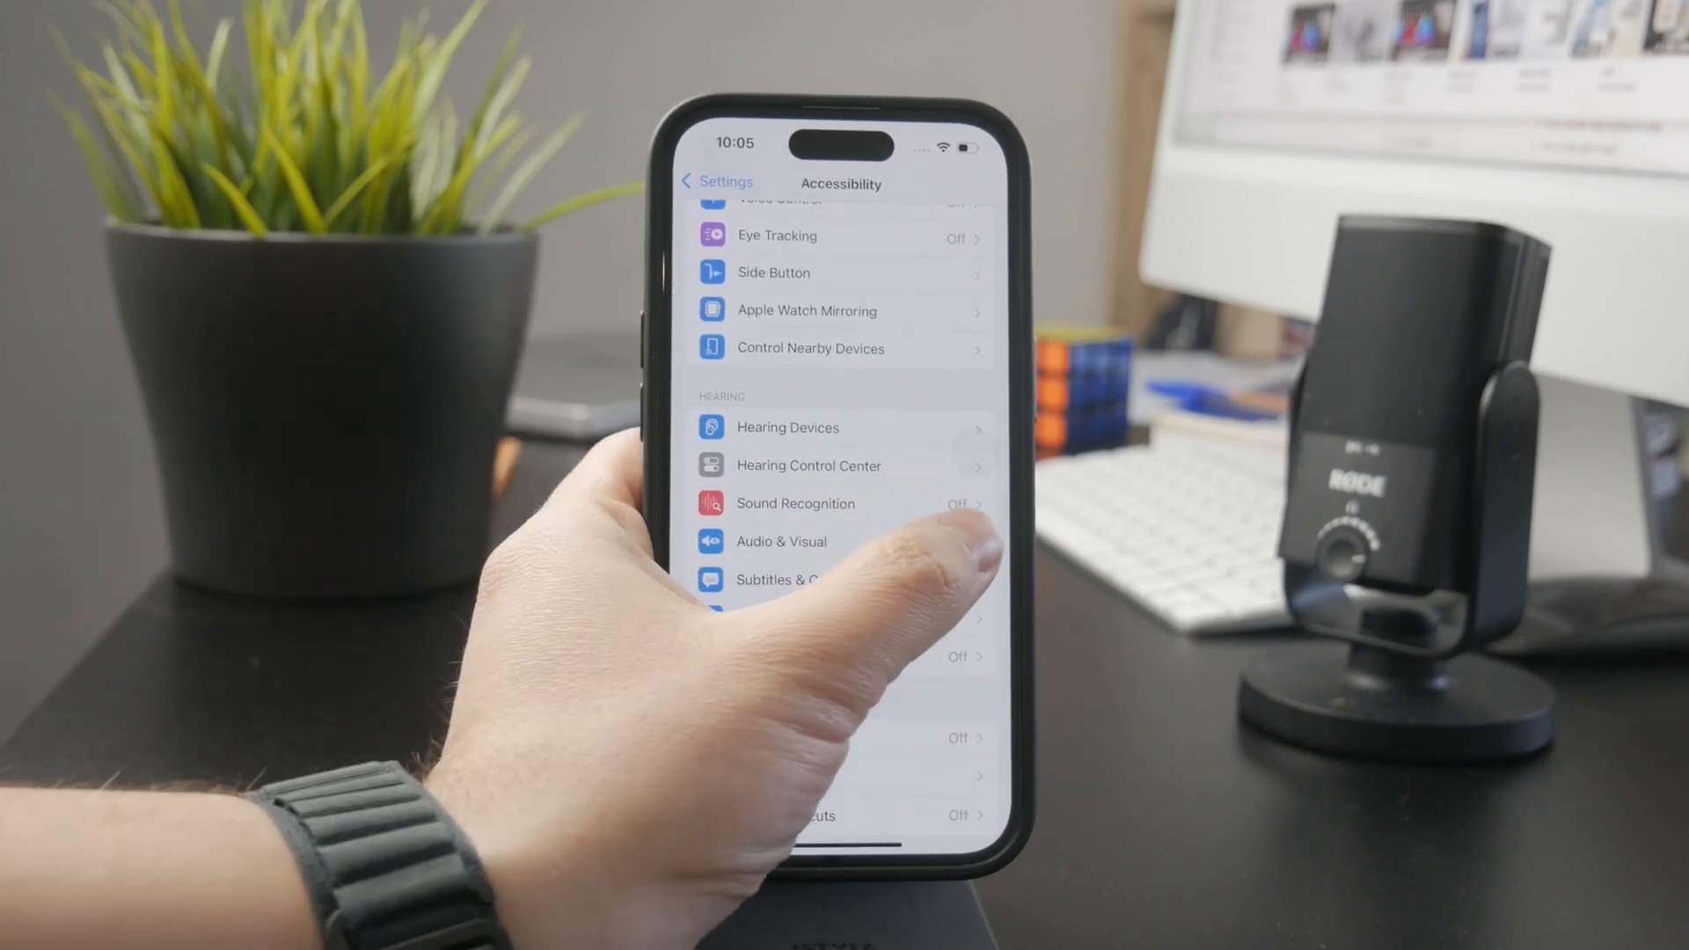
- Open Audio & Visual under Hearing and scroll its options
click(779, 541)
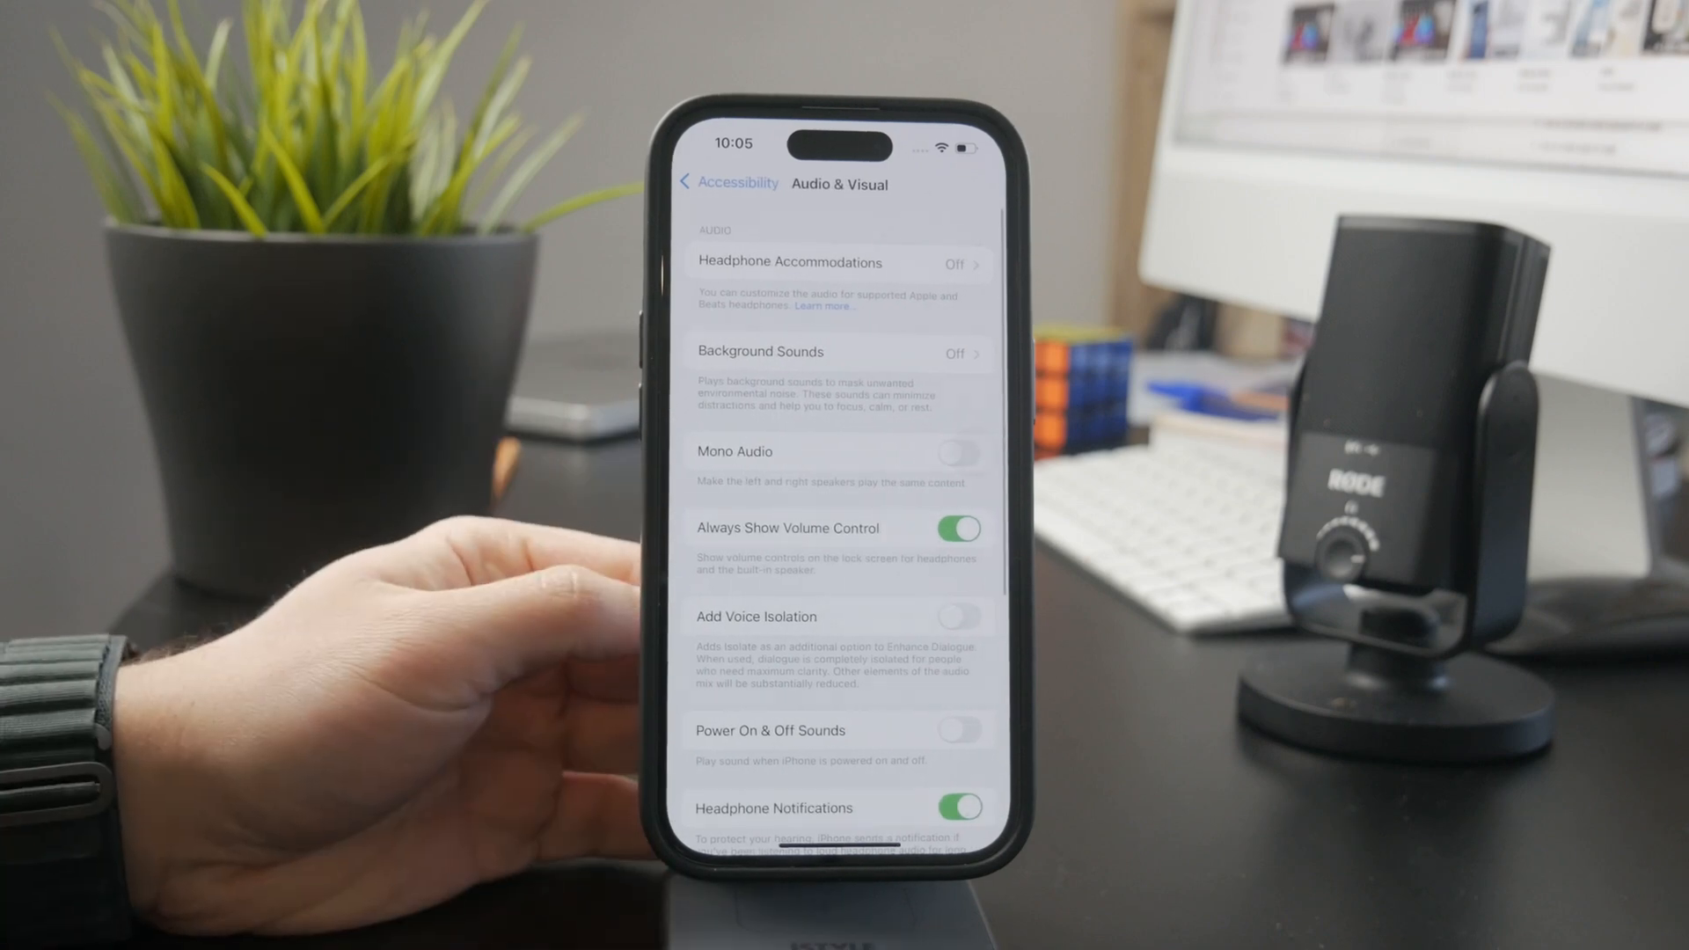
scroll(down, 3)
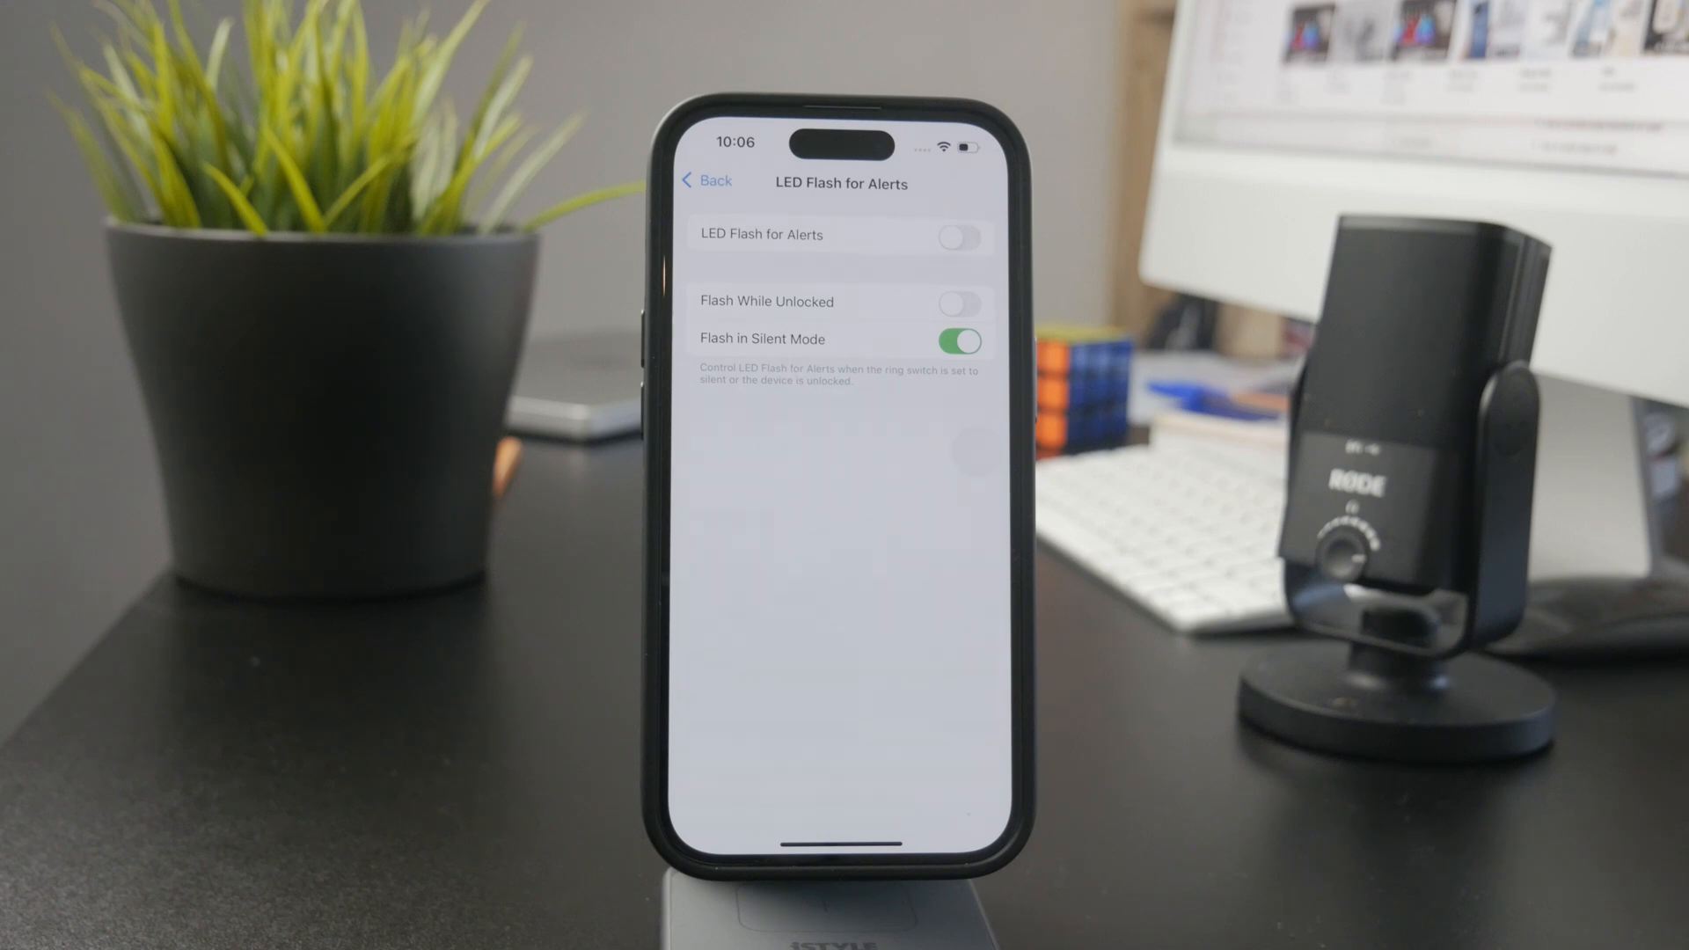
mouse_move(323, 377)
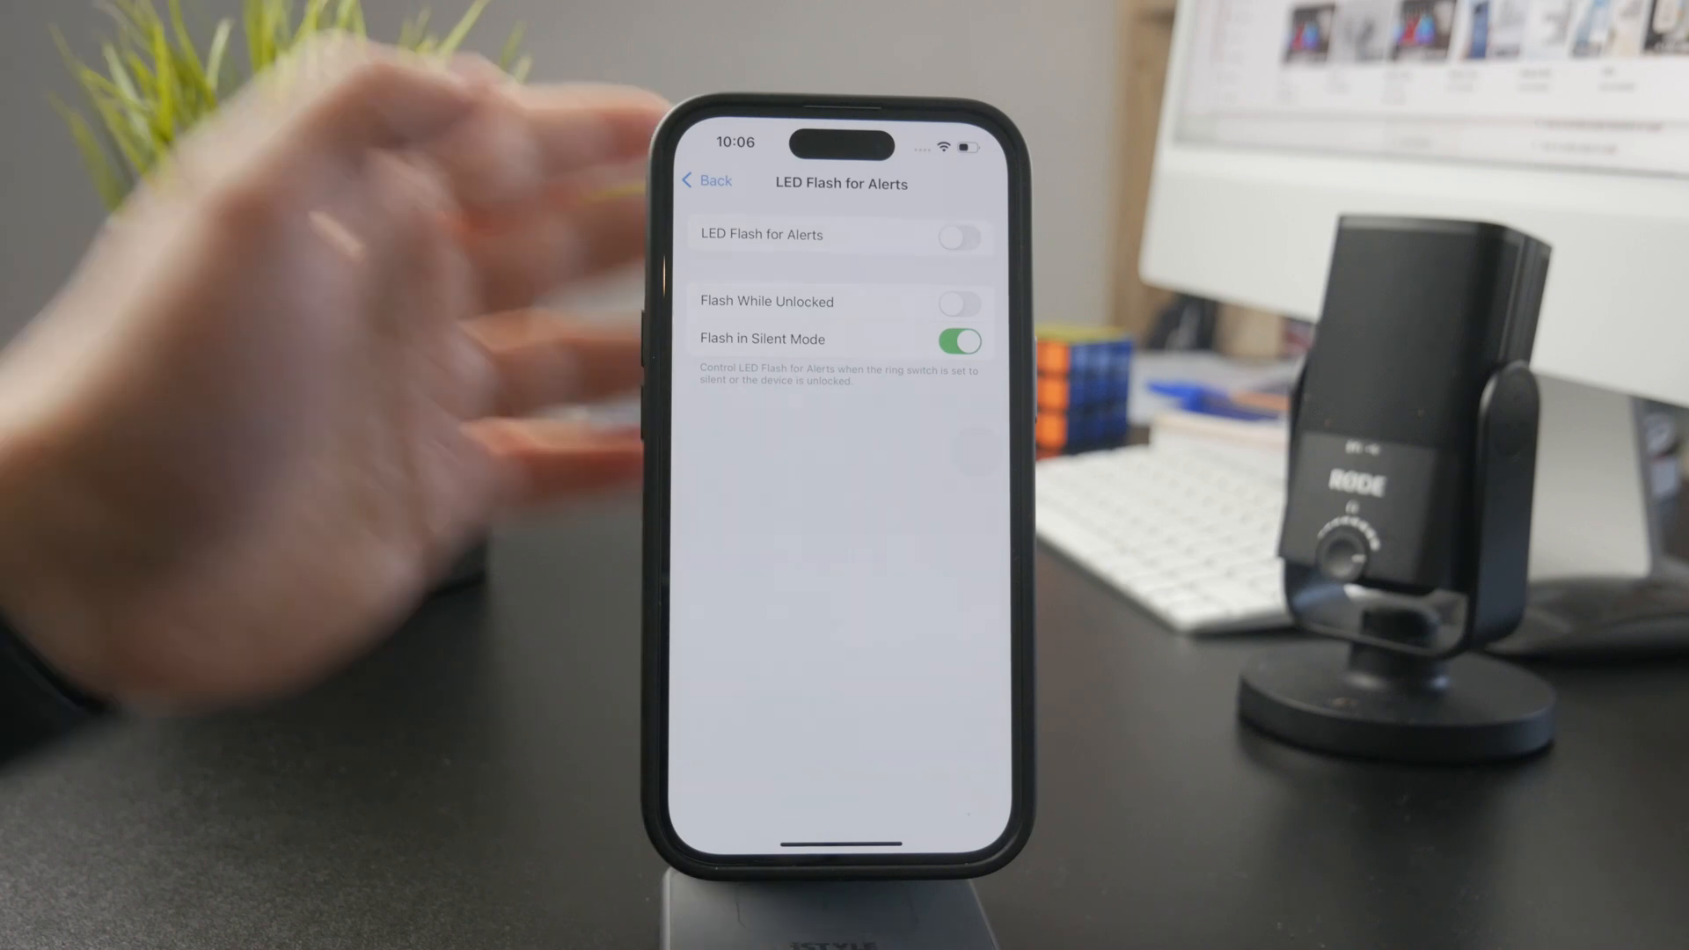
- Return from LED Flash for Alerts, left off, to the Audio & Visual page
click(706, 181)
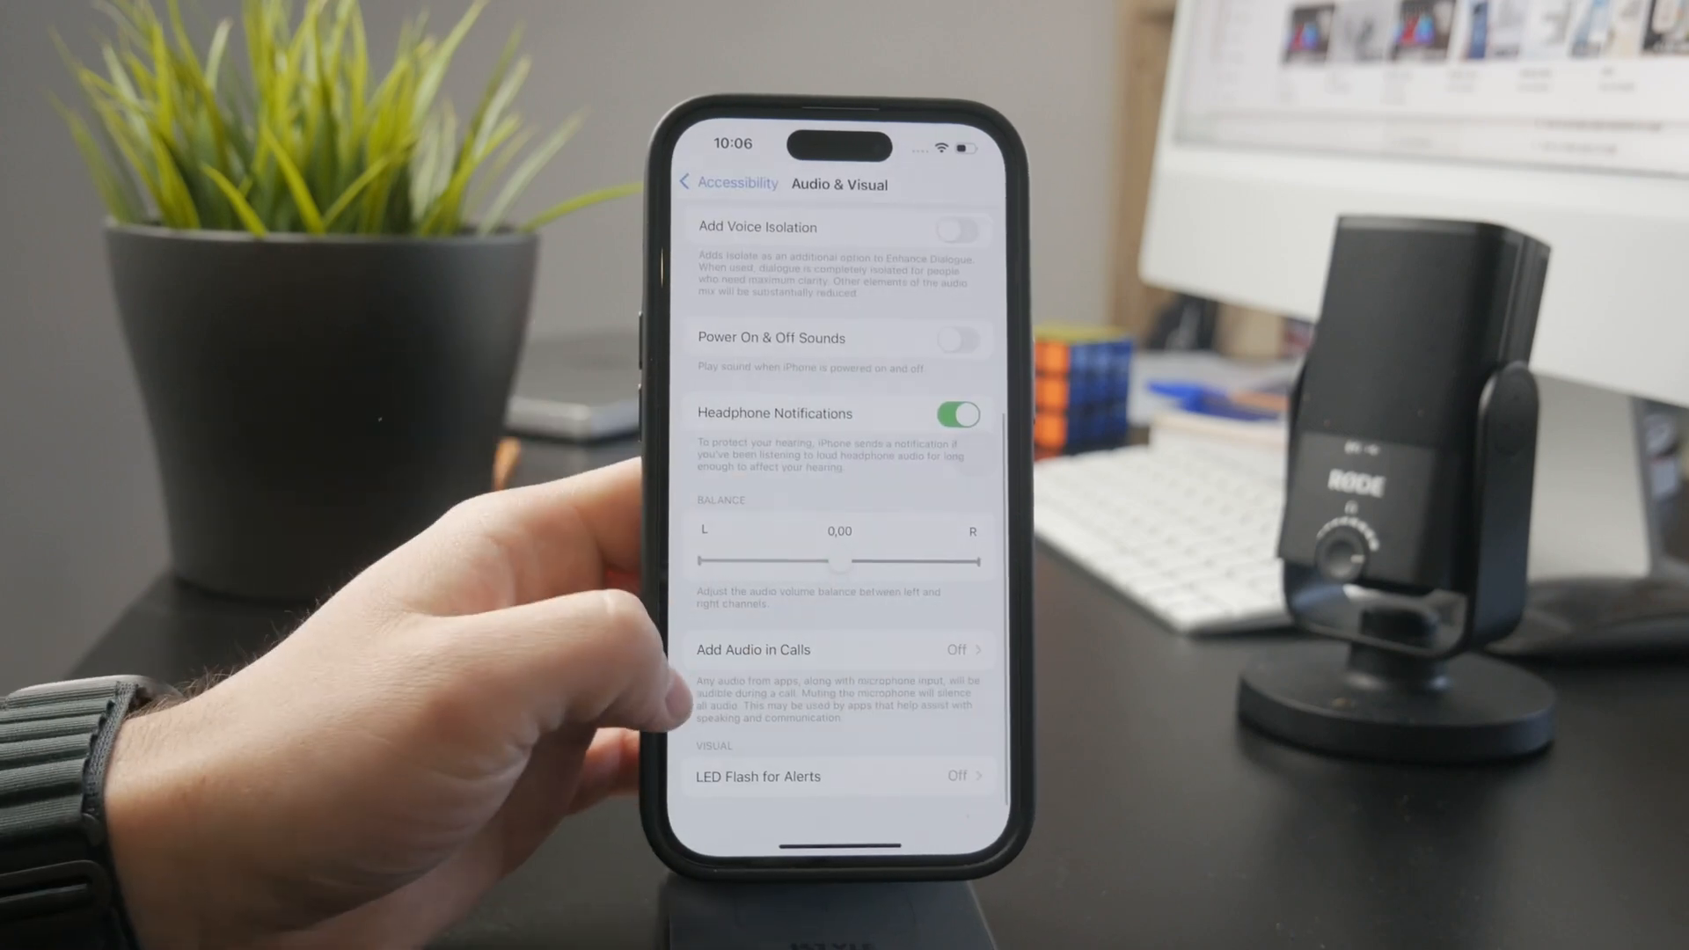